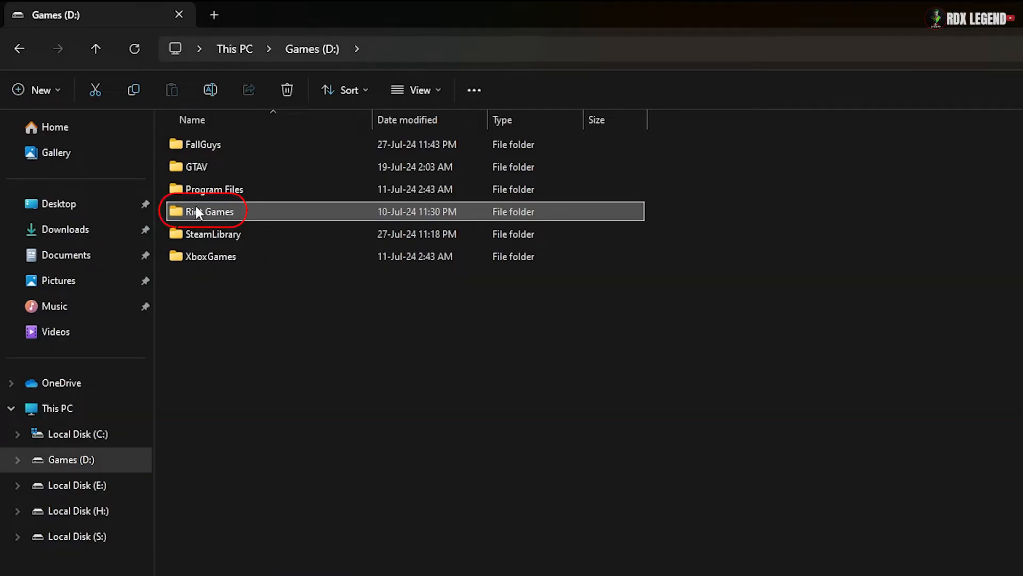
In D:\Riot Games\VALORANT\live, disable and apply full-screen optimisations for VALORANT.
{"action": "double_click", "coordinate": [210, 211]}
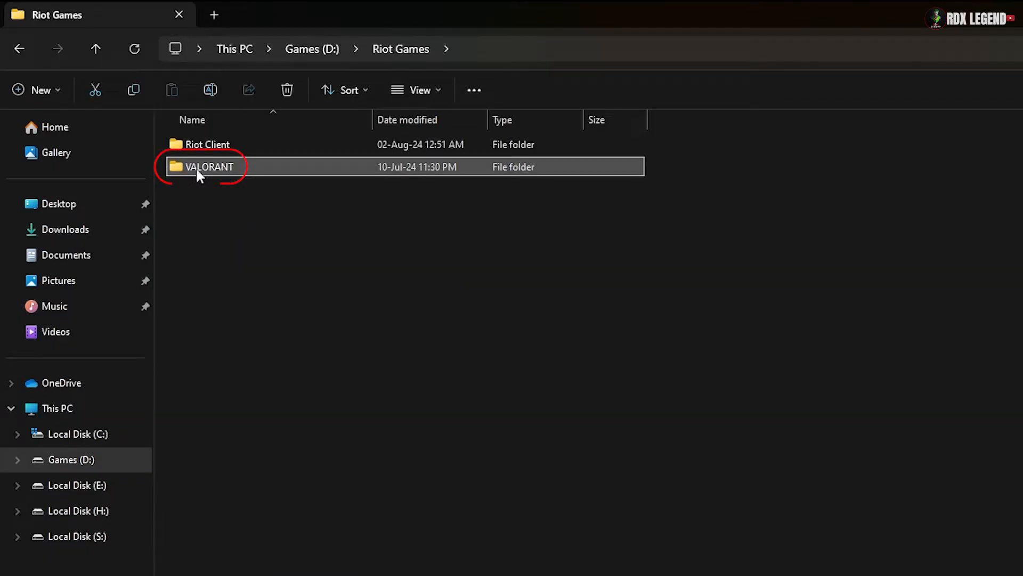
{"action": "double_click", "coordinate": [209, 166]}
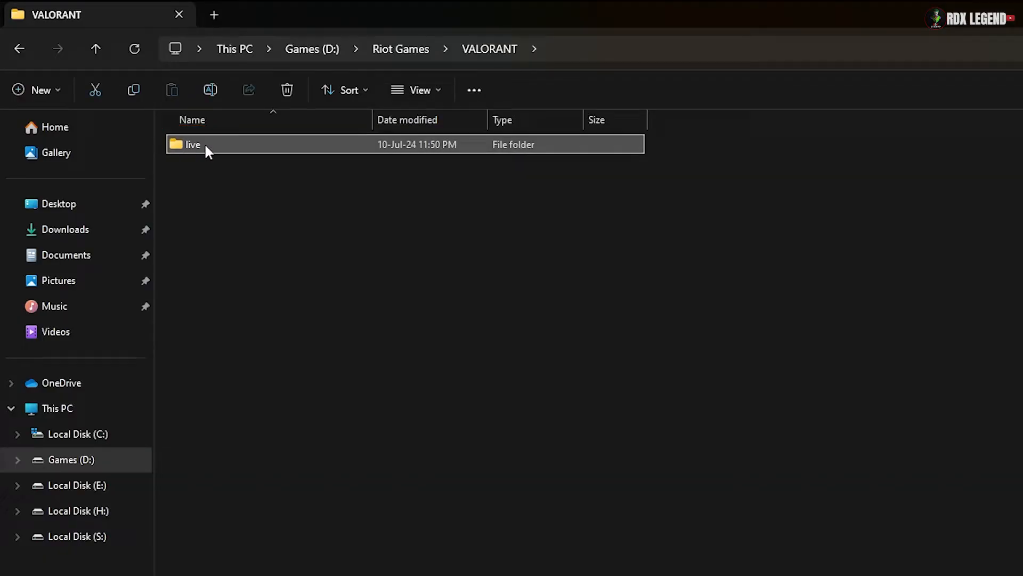
{"action": "double_click", "coordinate": [193, 145]}
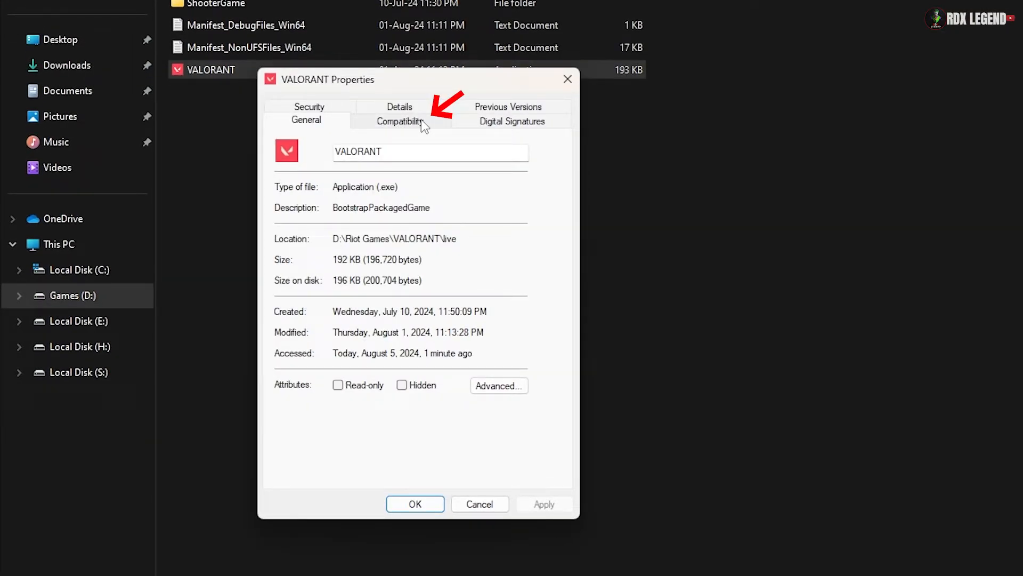
{"action": "left_click", "coordinate": [399, 121]}
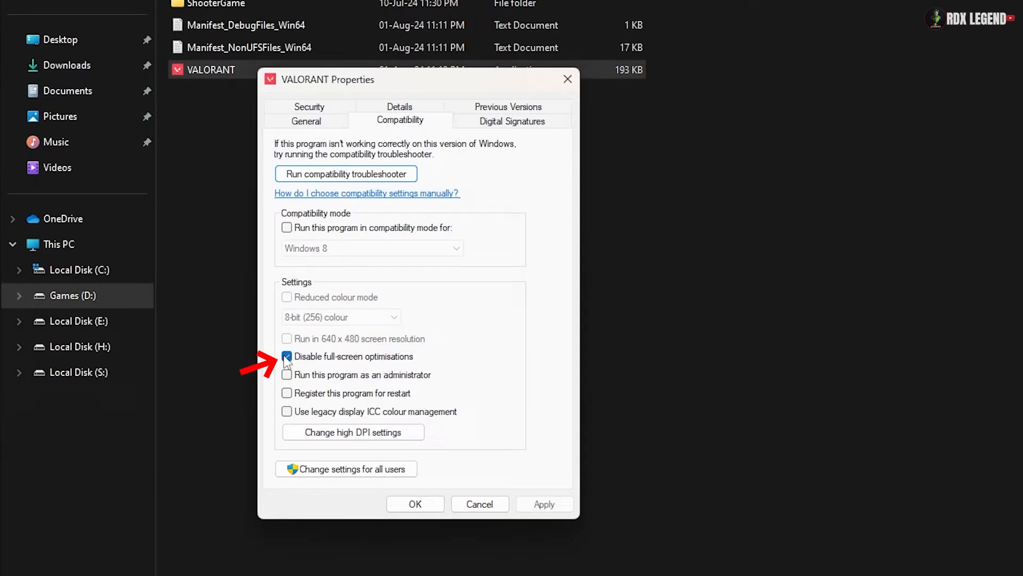
{"action": "left_click", "coordinate": [544, 504]}
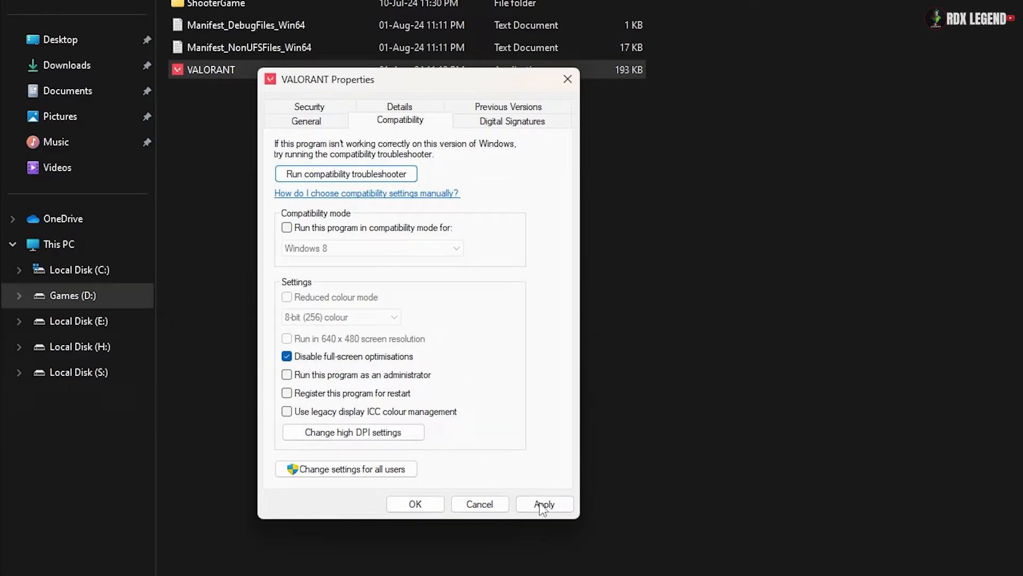
{"action": "left_click", "coordinate": [414, 503]}
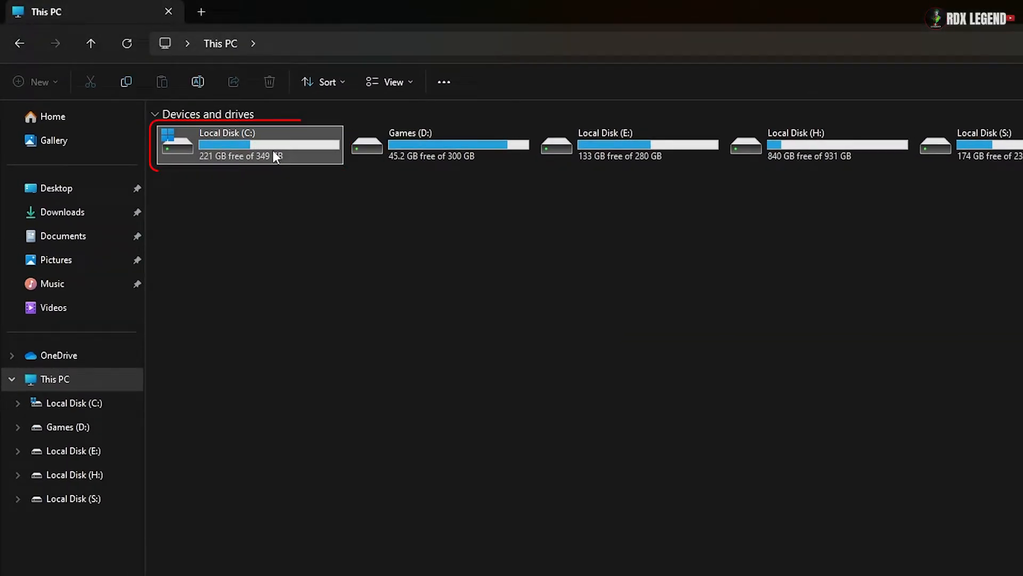
Scan Local Disk (C:) for file system errors from its Properties Tools tab.
{"action": "right_click", "coordinate": [268, 145]}
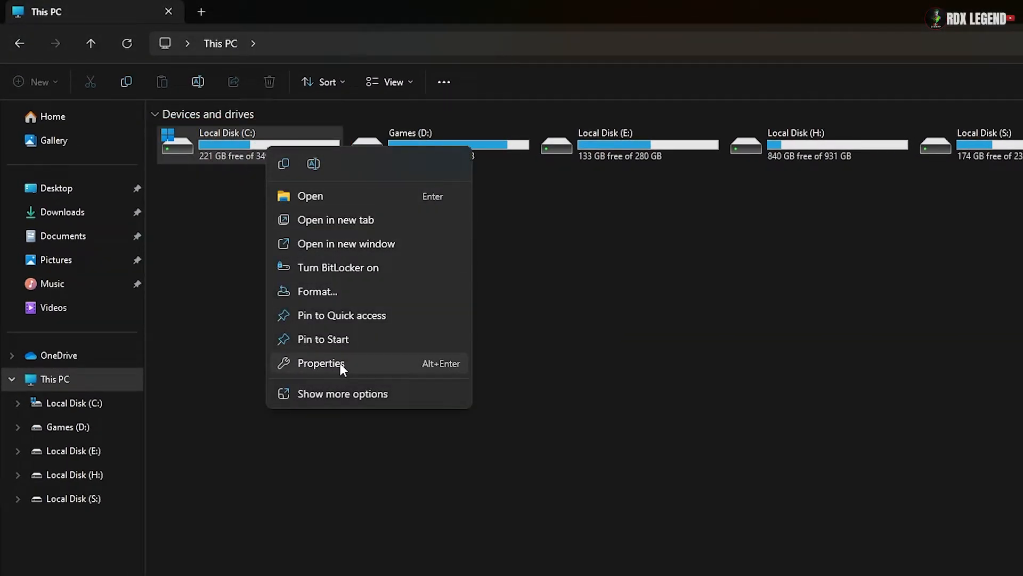
{"action": "left_click", "coordinate": [320, 363]}
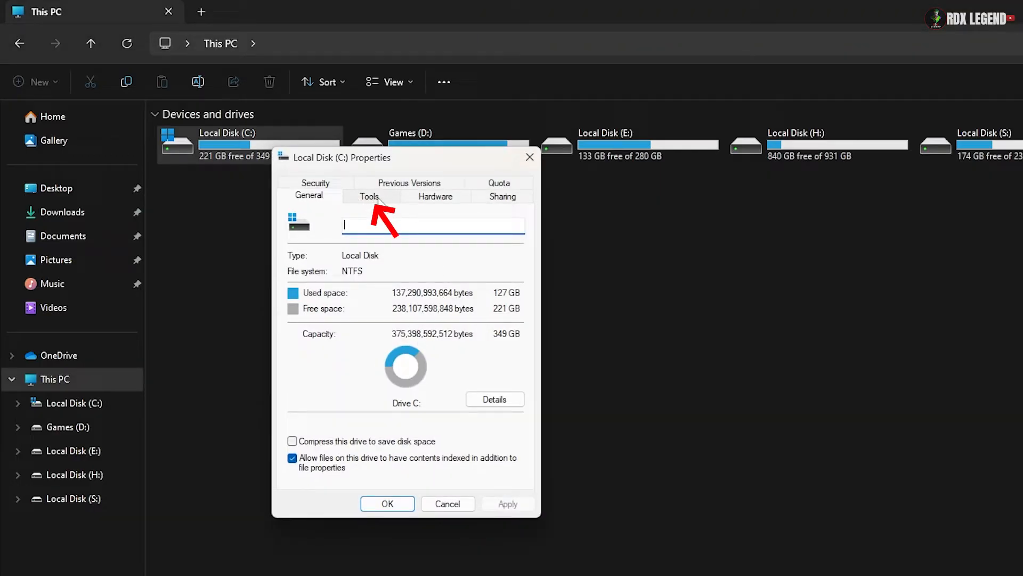
{"action": "left_click", "coordinate": [369, 196]}
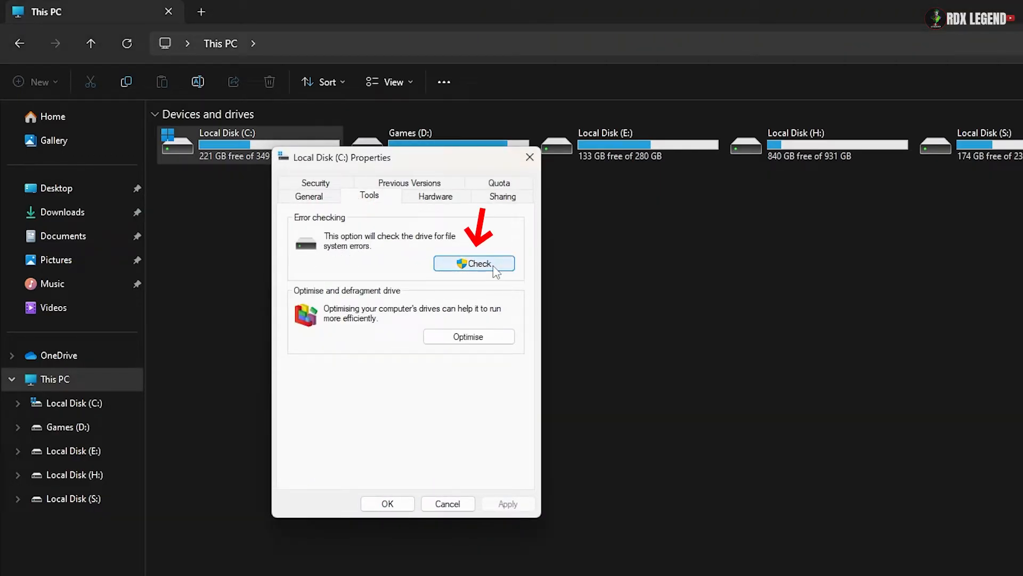
{"action": "left_click", "coordinate": [474, 263]}
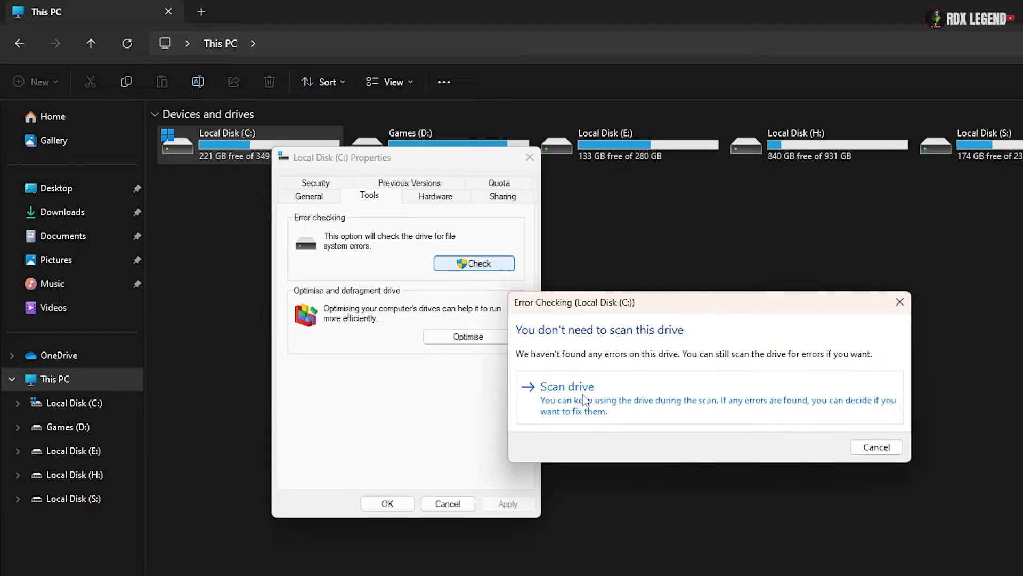
{"action": "left_click", "coordinate": [567, 386]}
{"action": "type", "text": "cmd"}
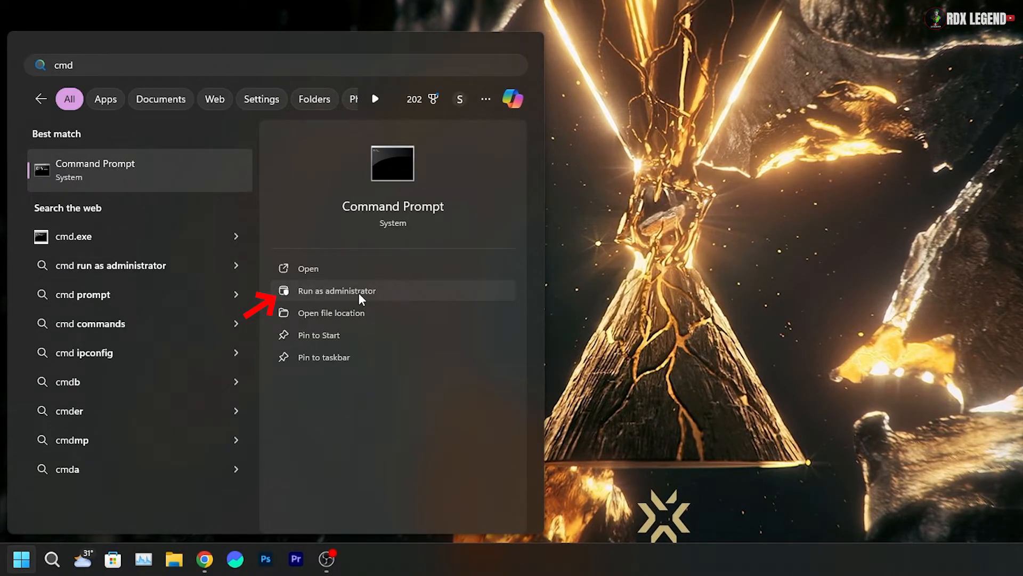
Run Command Prompt as administrator from the cmd search results.
{"action": "left_click", "coordinate": [337, 290]}
{"action": "type", "text": "sett"}
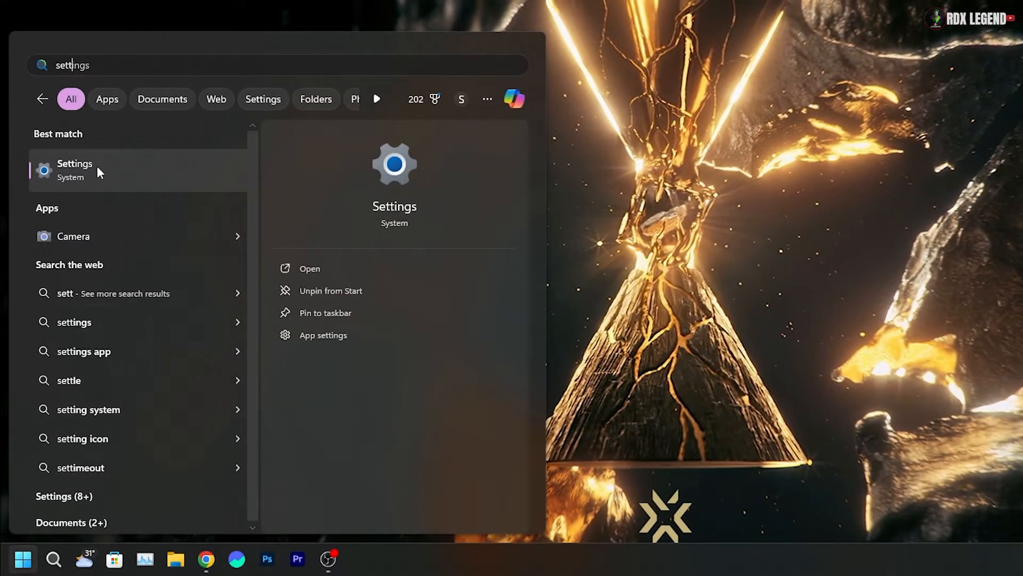
Go to Settings > System > About and follow the Advanced system settings link.
{"action": "left_click", "coordinate": [74, 168]}
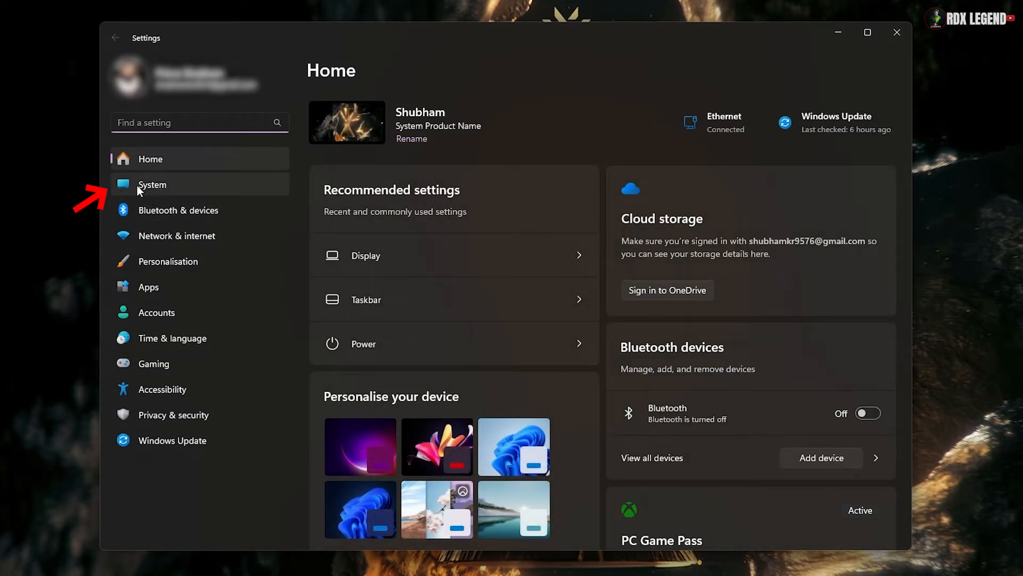
{"action": "left_click", "coordinate": [152, 184]}
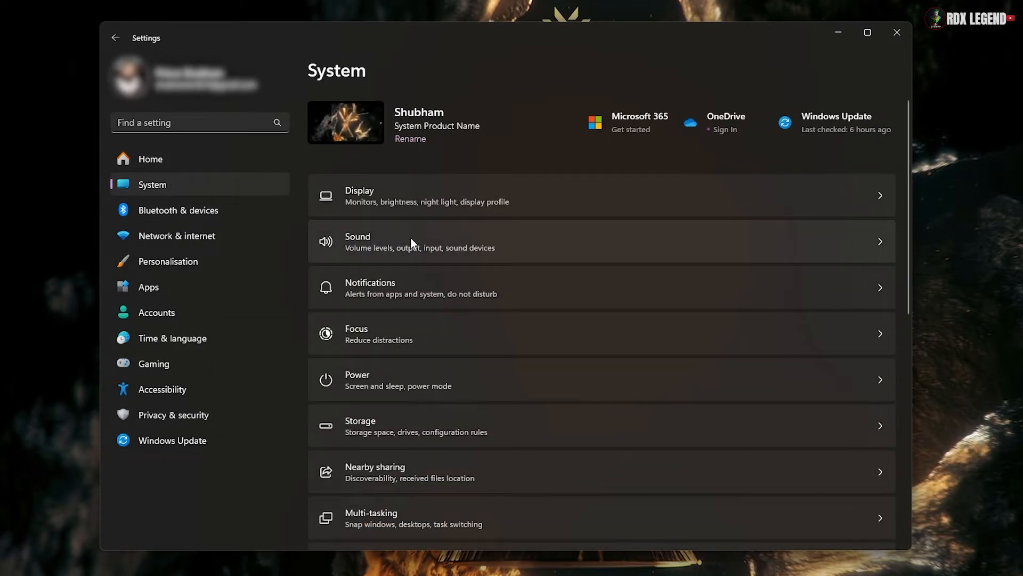
{"action": "scroll", "scroll_direction": "down", "scroll_amount": 3}
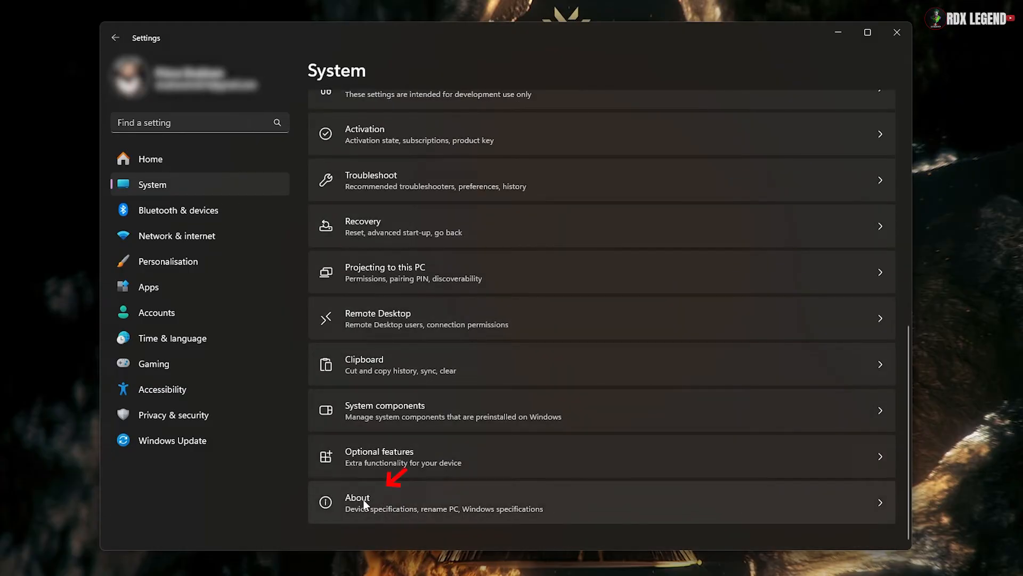
{"action": "left_click", "coordinate": [357, 503]}
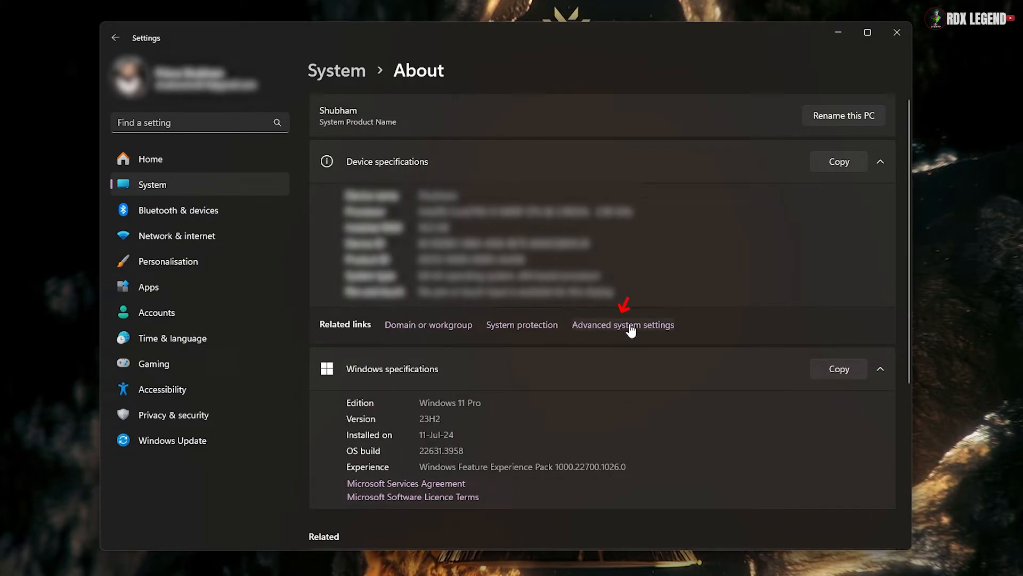
{"action": "left_click", "coordinate": [622, 325]}
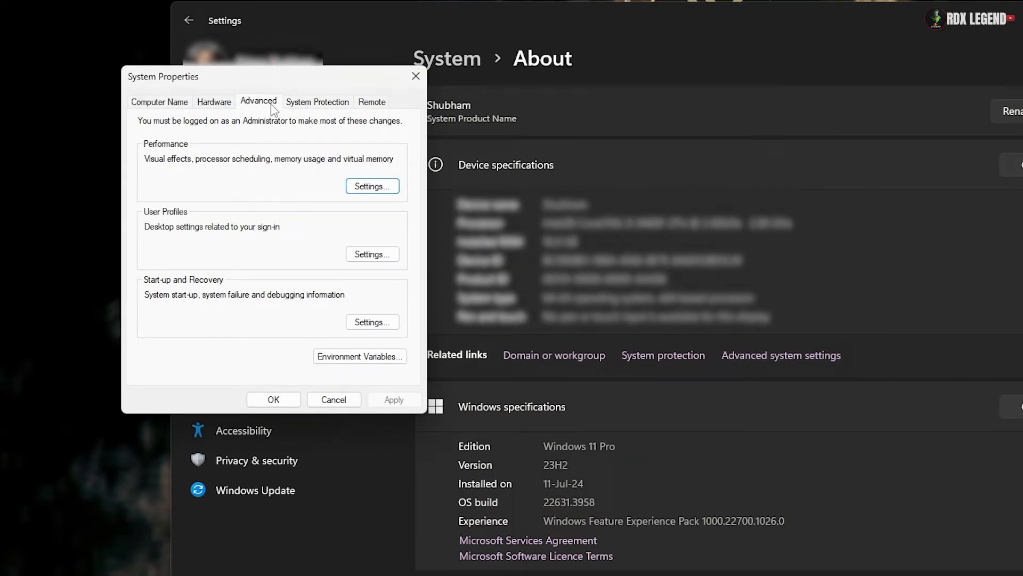
Turn off automatic paging file management and enter a 2935 MB custom initial size for C:.
{"action": "left_click", "coordinate": [372, 186]}
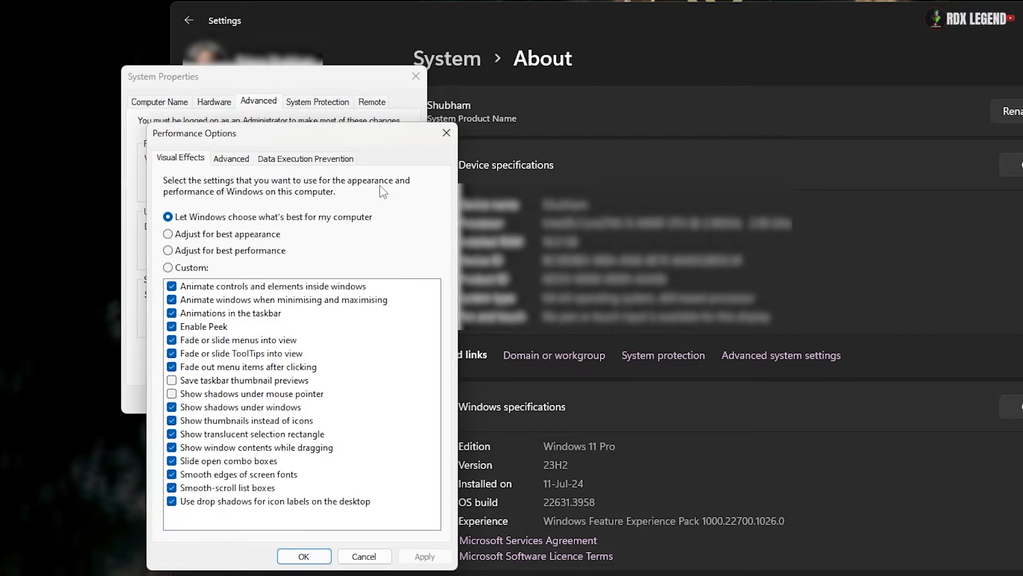
{"action": "left_click", "coordinate": [231, 159]}
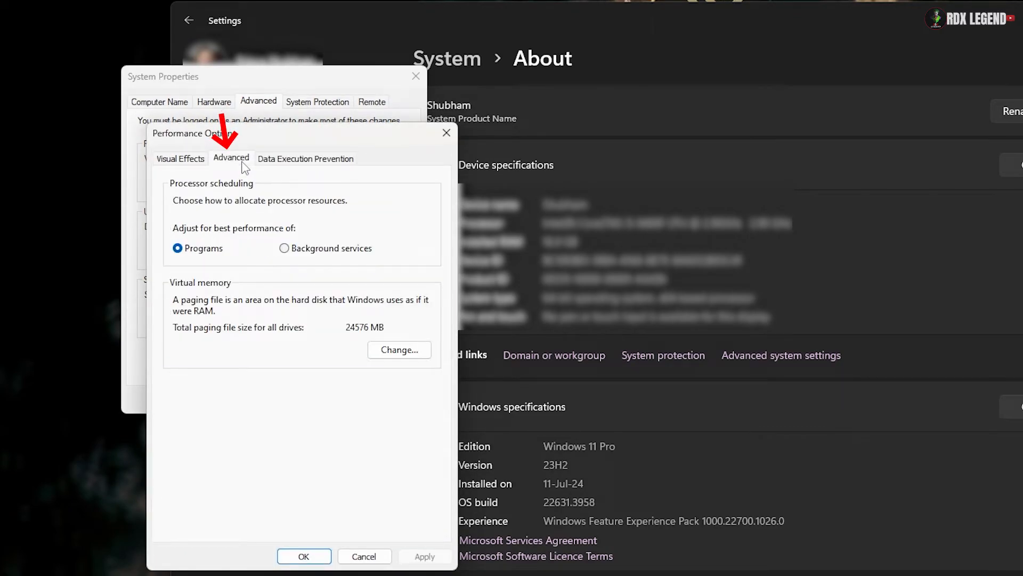
{"action": "left_click", "coordinate": [399, 349]}
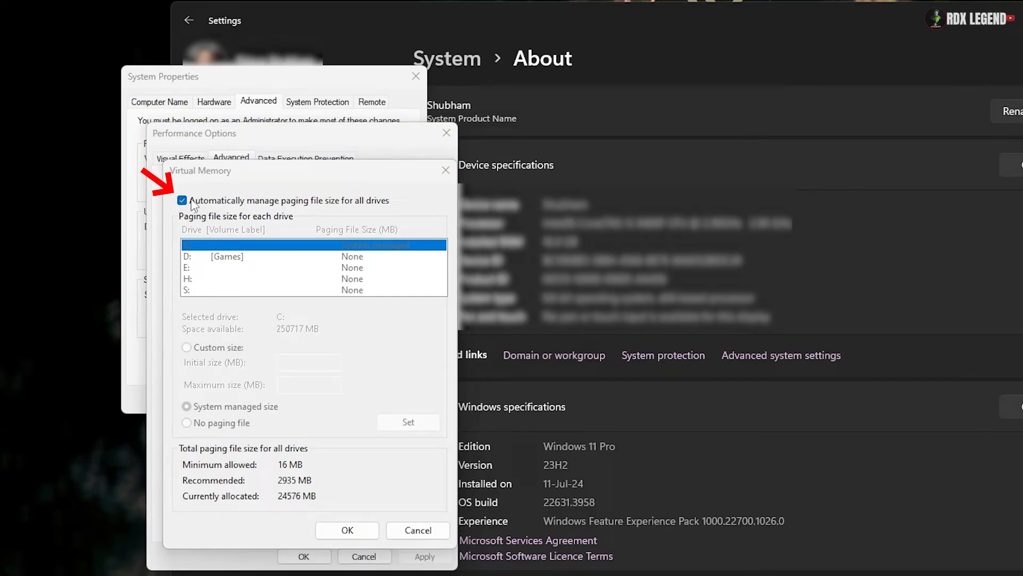
{"action": "left_click", "coordinate": [182, 200]}
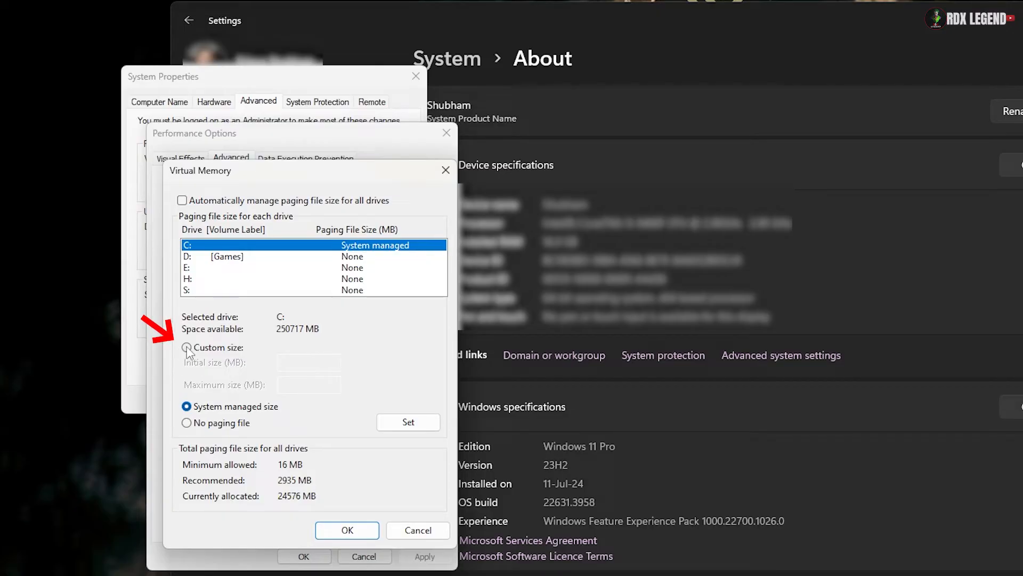
{"action": "left_click", "coordinate": [186, 347]}
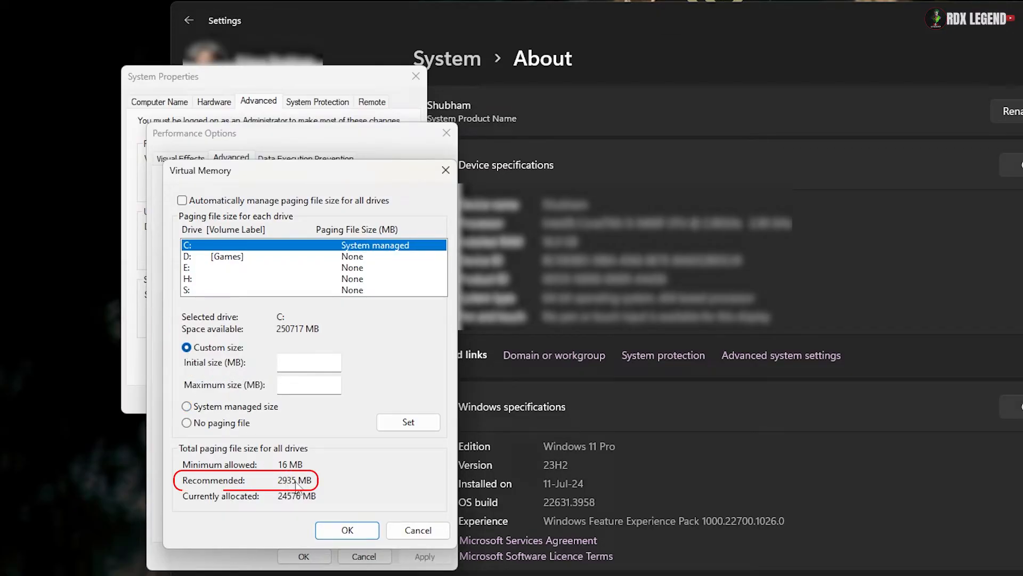
{"action": "type", "text": "2935"}
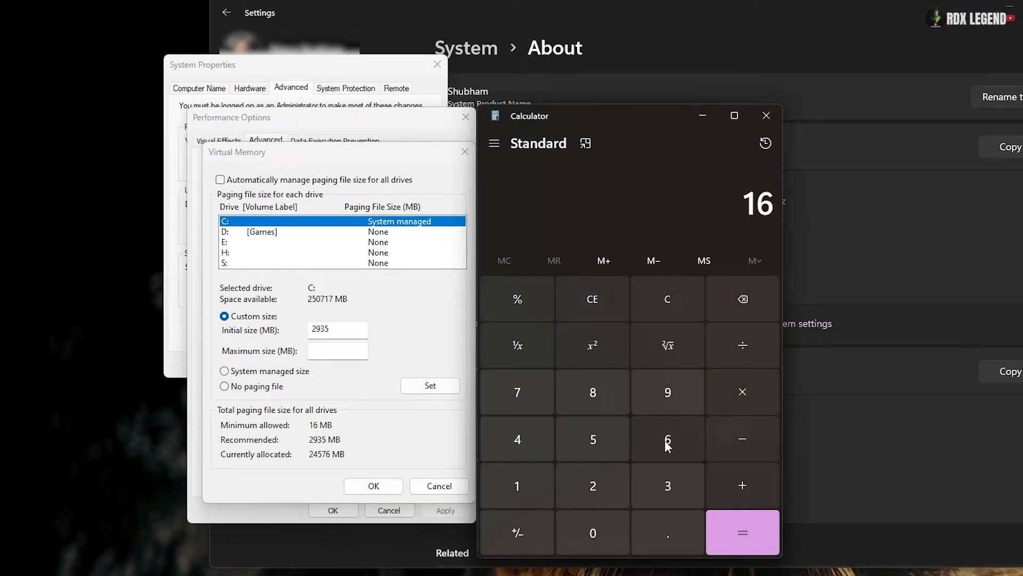
Compute 16×1024×1.5 = 24,576 and set it as C:'s maximum paging size.
{"action": "left_click", "coordinate": [742, 392]}
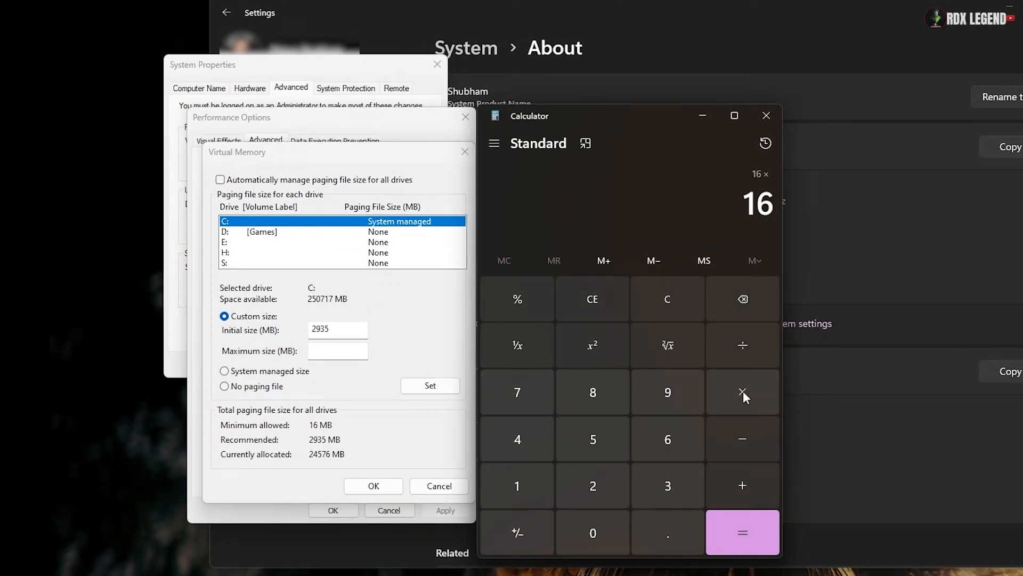
{"action": "left_click", "coordinate": [517, 439]}
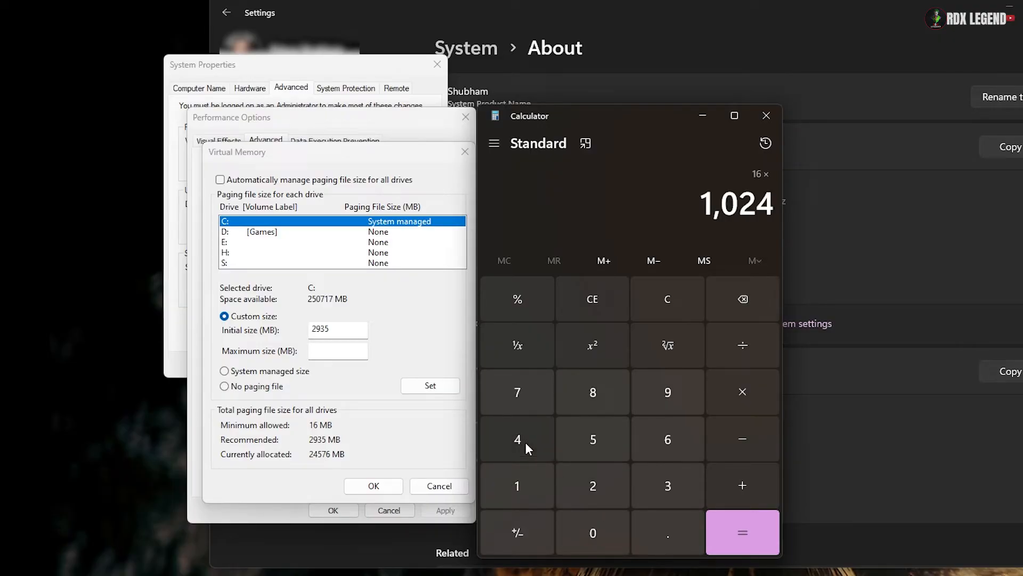
{"action": "left_click", "coordinate": [742, 532]}
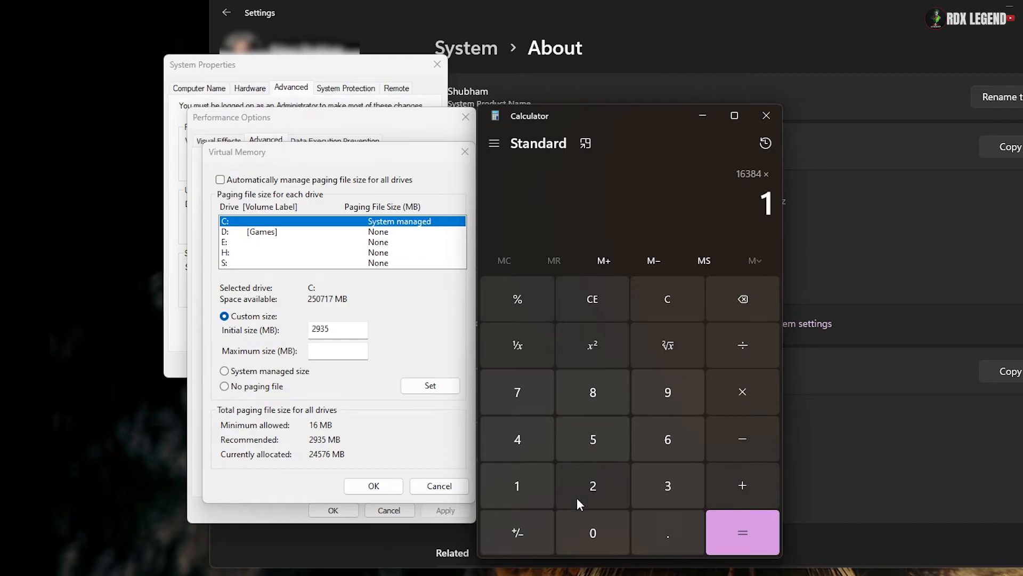
{"action": "left_click", "coordinate": [742, 532]}
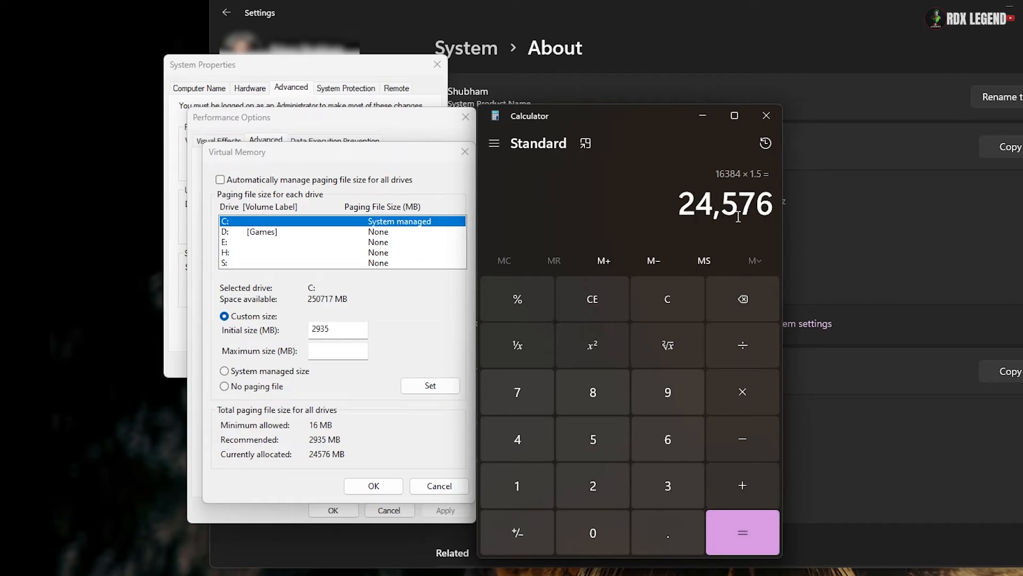
{"action": "type", "text": "24576"}
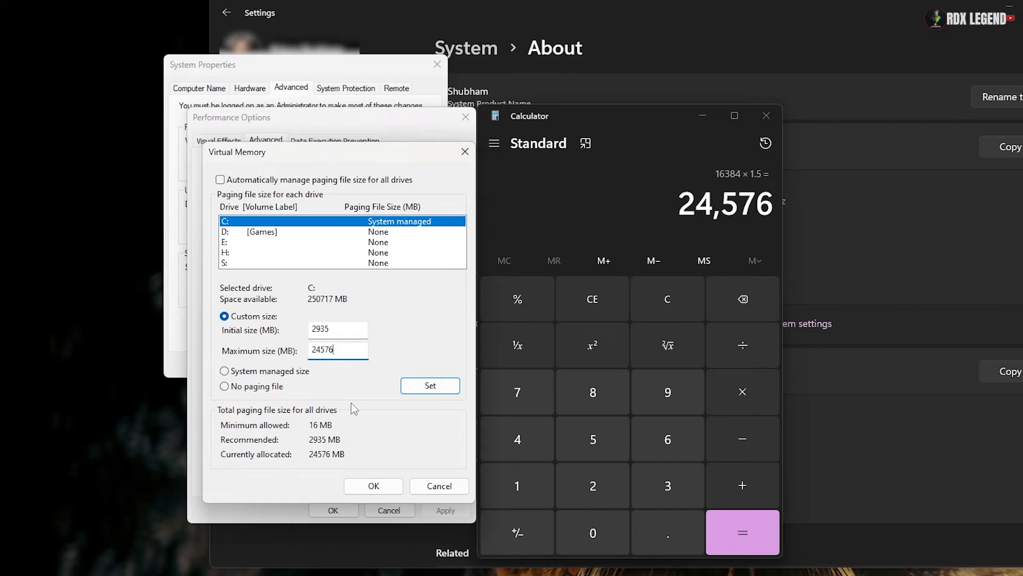
{"action": "left_click", "coordinate": [373, 486]}
{"action": "type", "text": "graphics settings"}
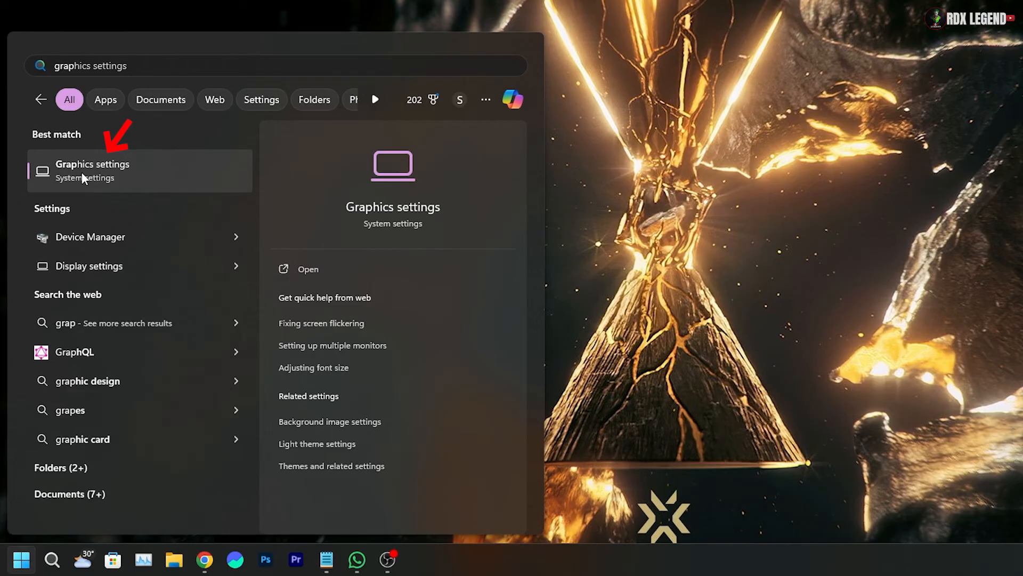
Switch Hardware-accelerated GPU scheduling off under Default graphics settings.
{"action": "left_click", "coordinate": [93, 170]}
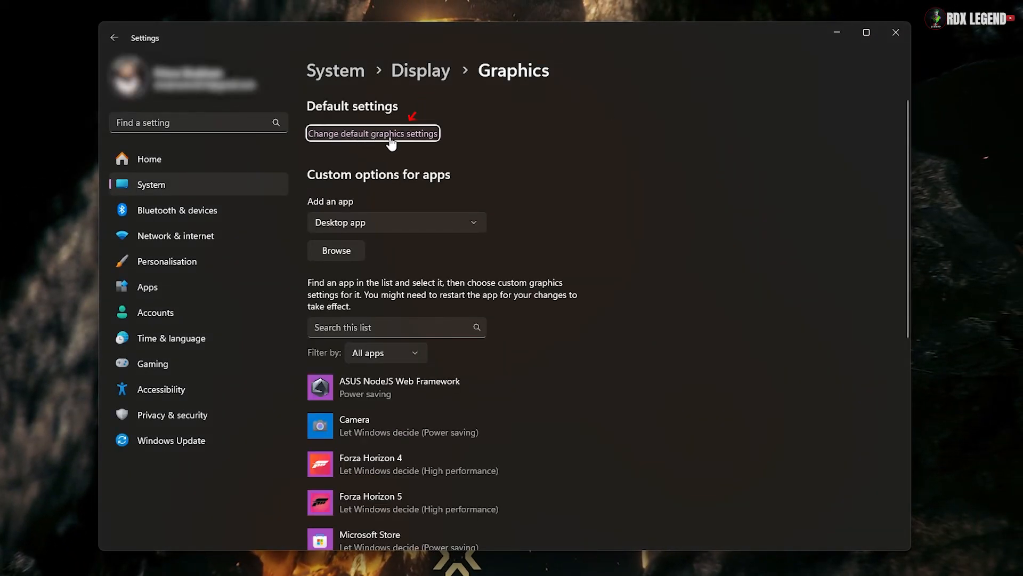
{"action": "left_click", "coordinate": [372, 134]}
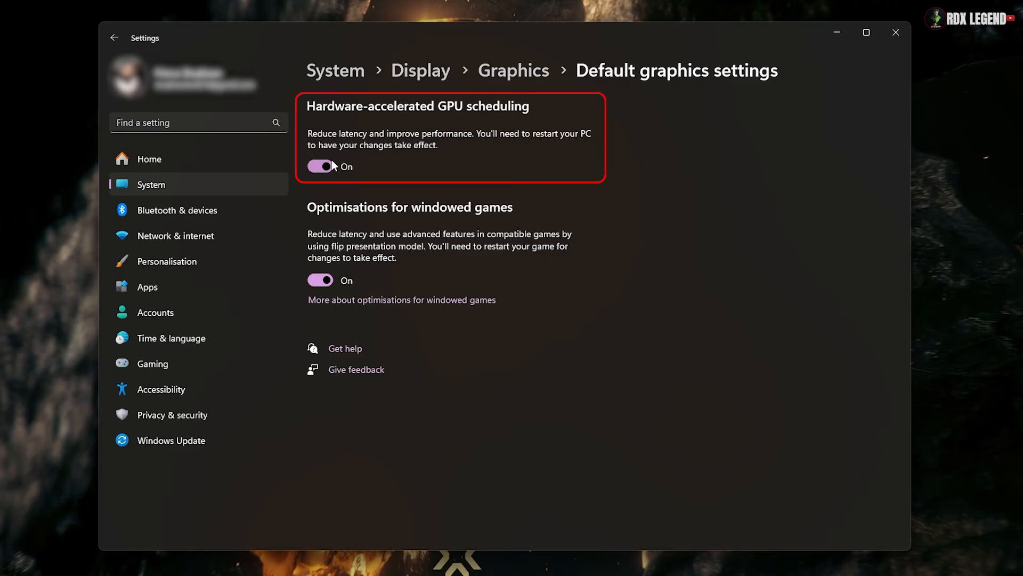
{"action": "left_click", "coordinate": [320, 166]}
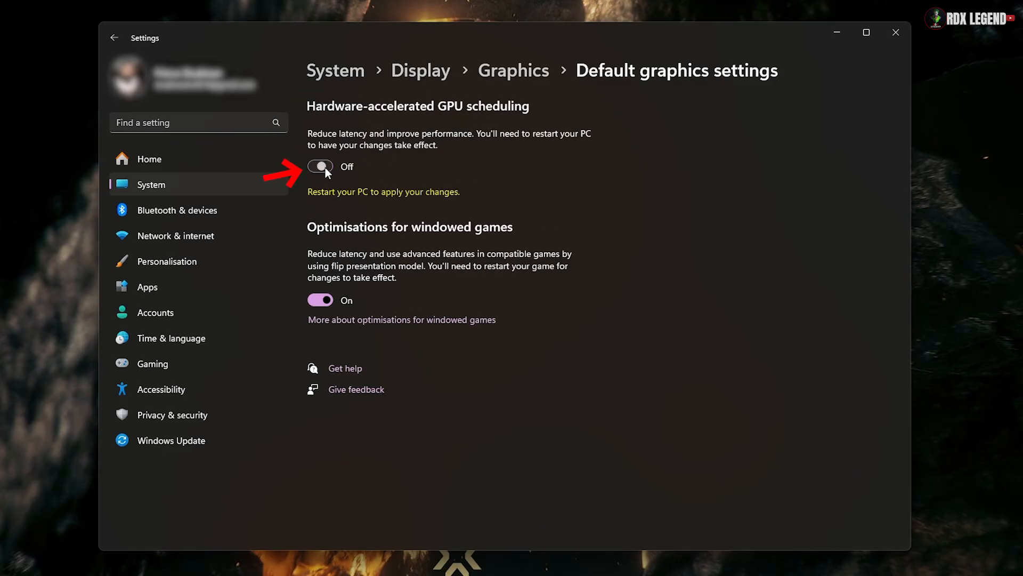